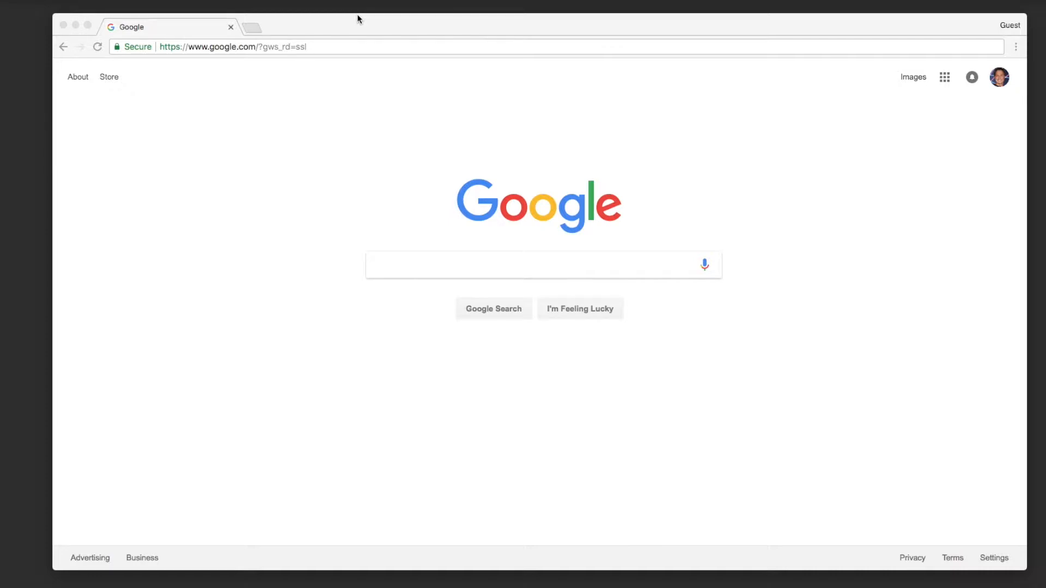
mouse_move(907, 112)
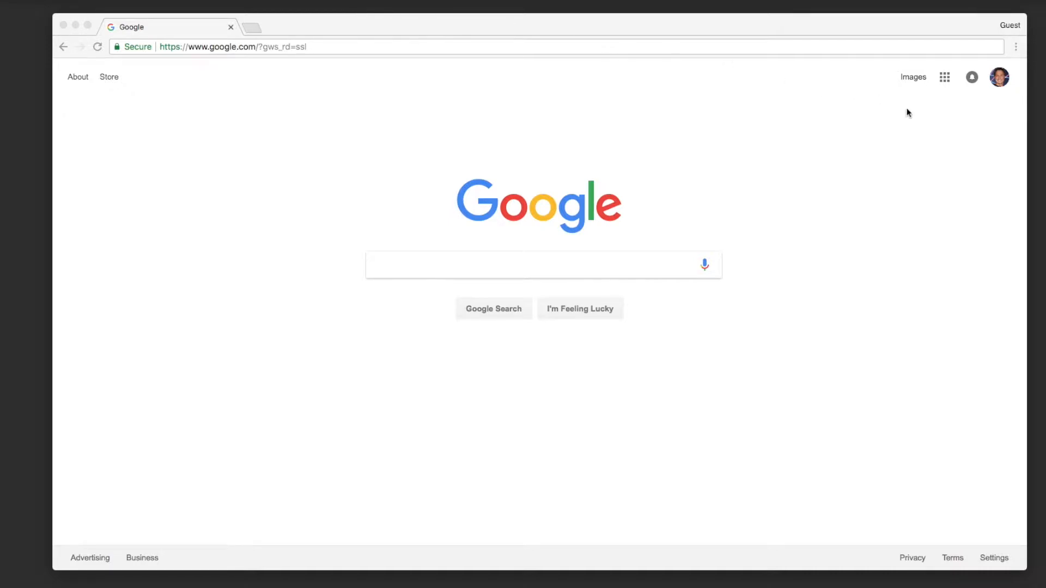
mouse_move(999, 76)
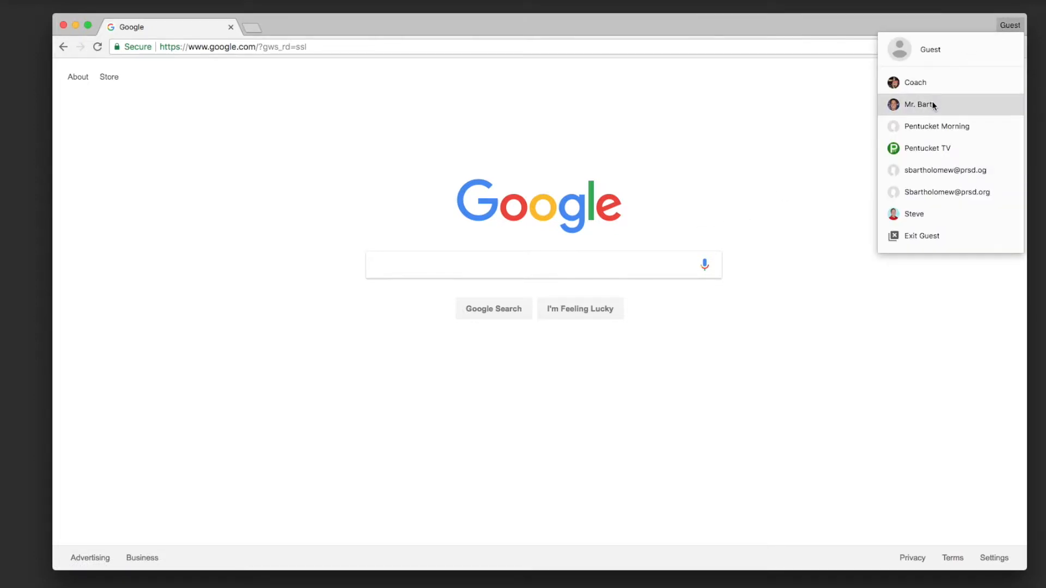
Step: Switch to the signed-in Mr. Bart teacher profile and show its people list
click(920, 105)
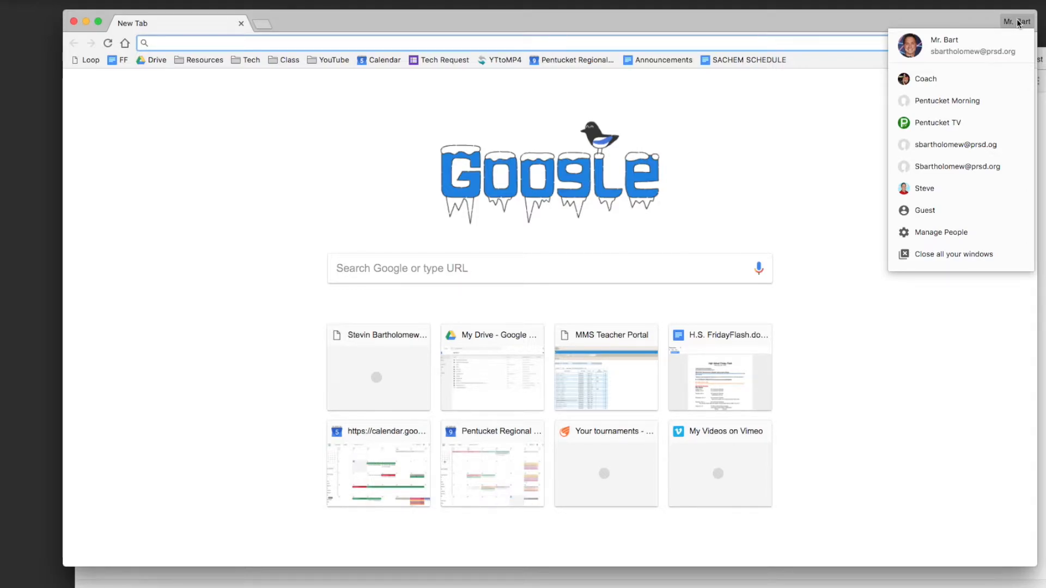
mouse_move(941, 232)
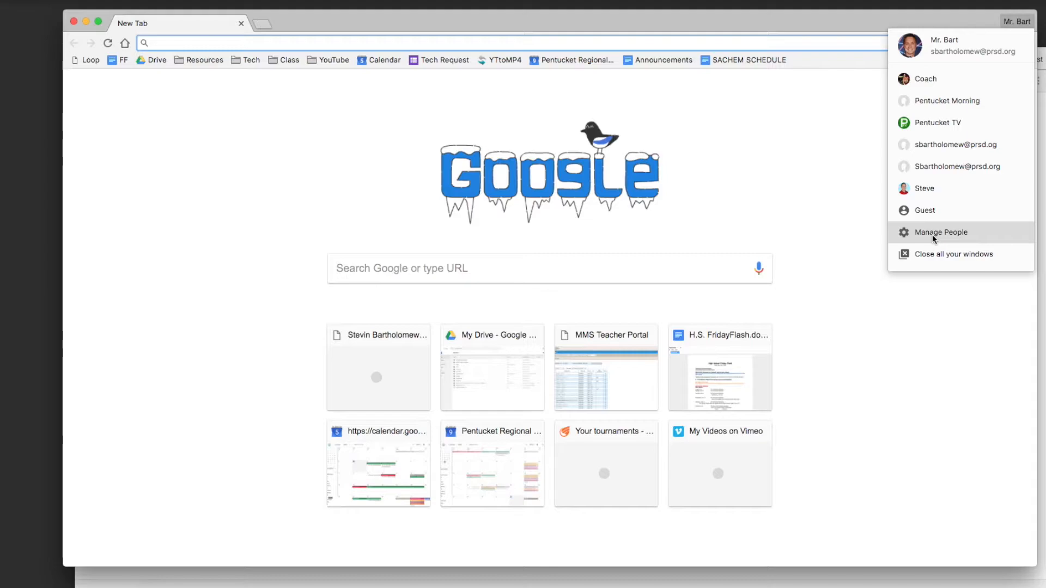
click(940, 232)
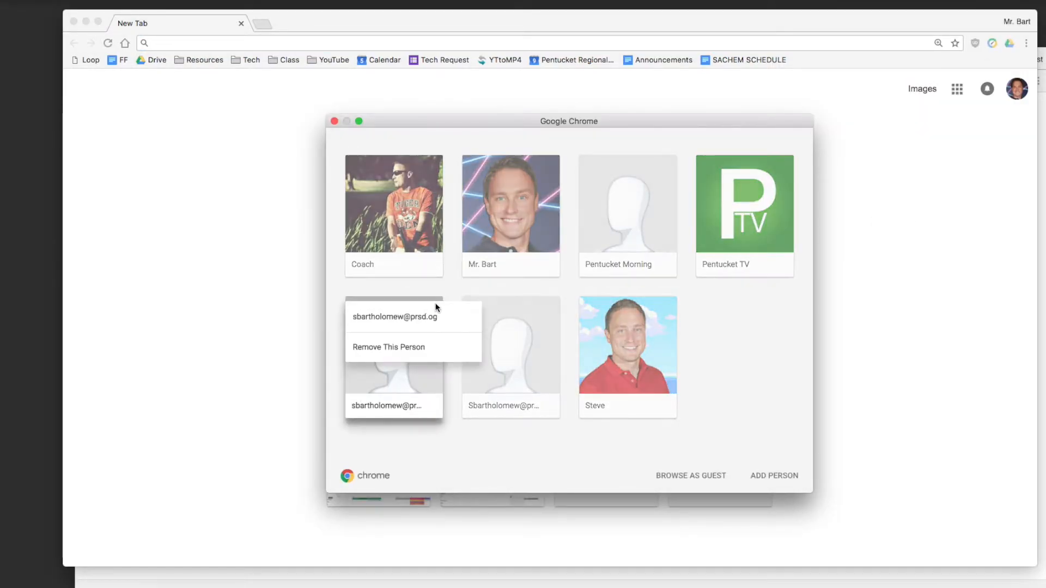
click(387, 347)
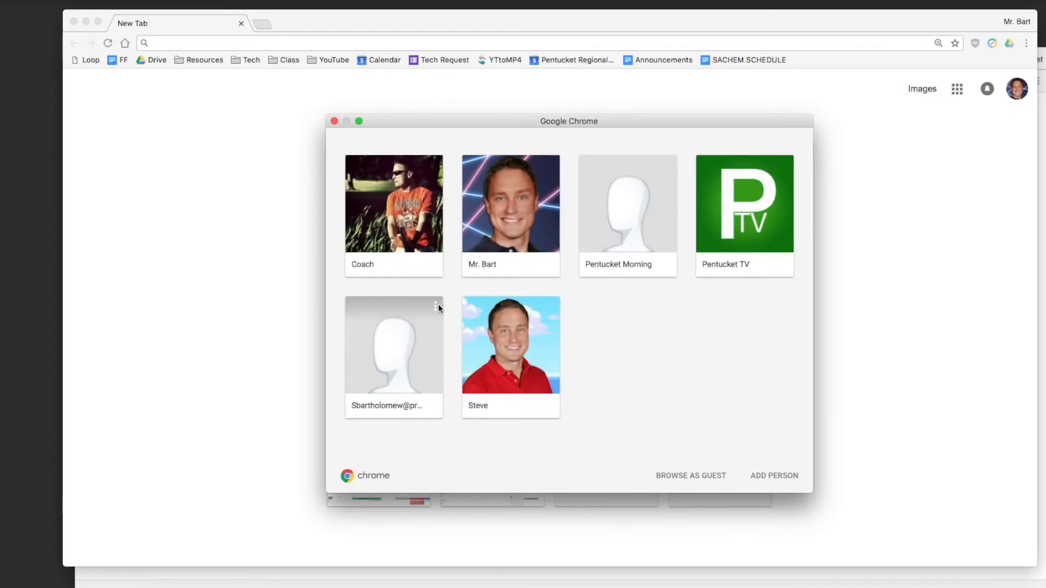
click(436, 307)
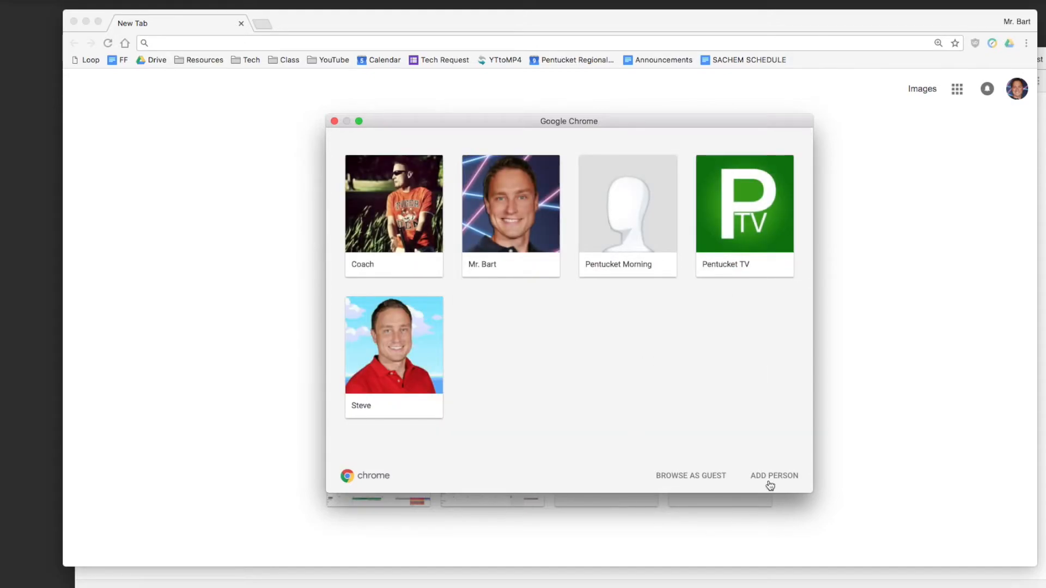
mouse_move(646, 206)
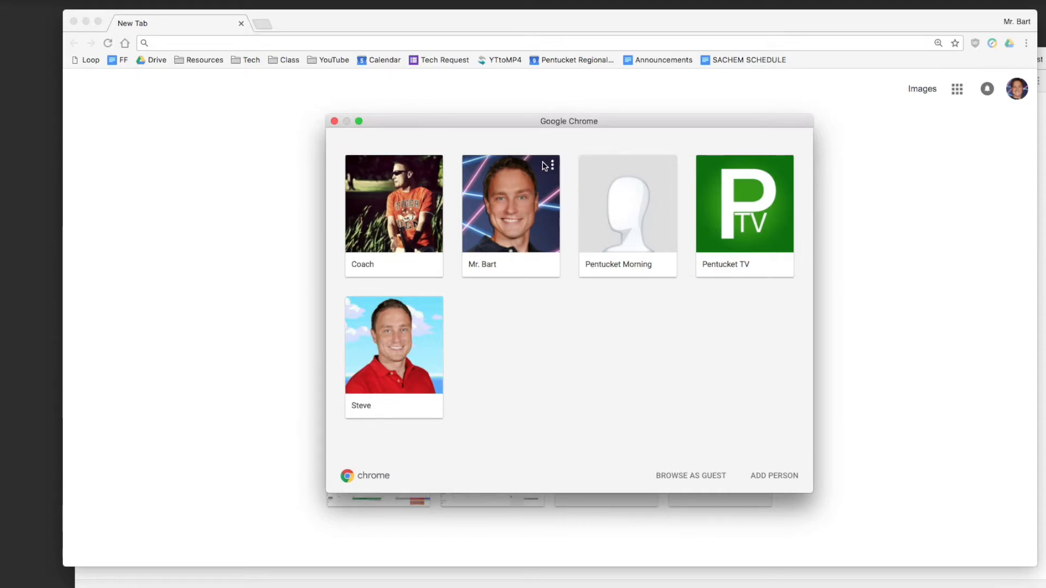
click(549, 165)
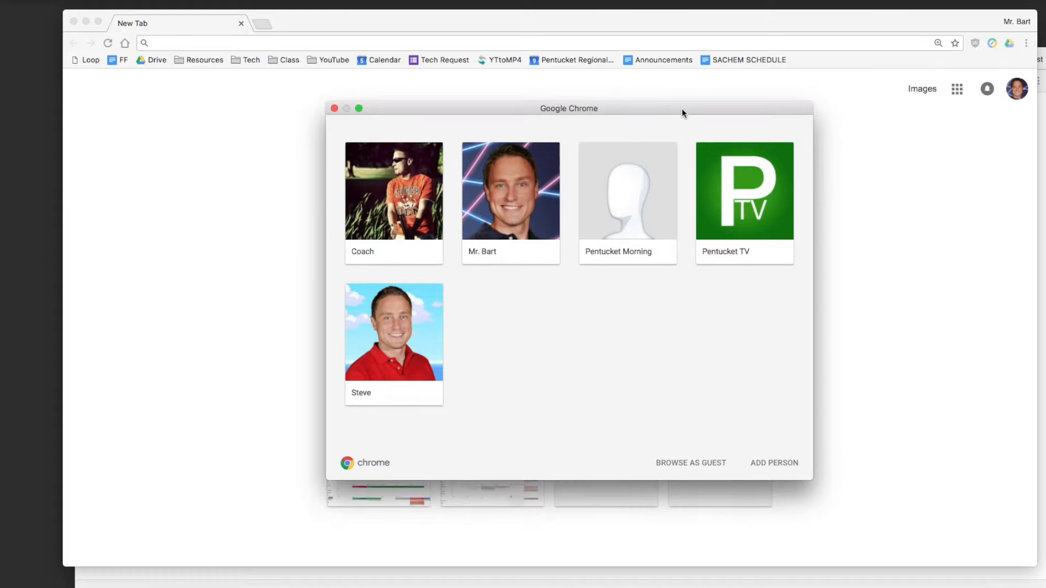
click(773, 463)
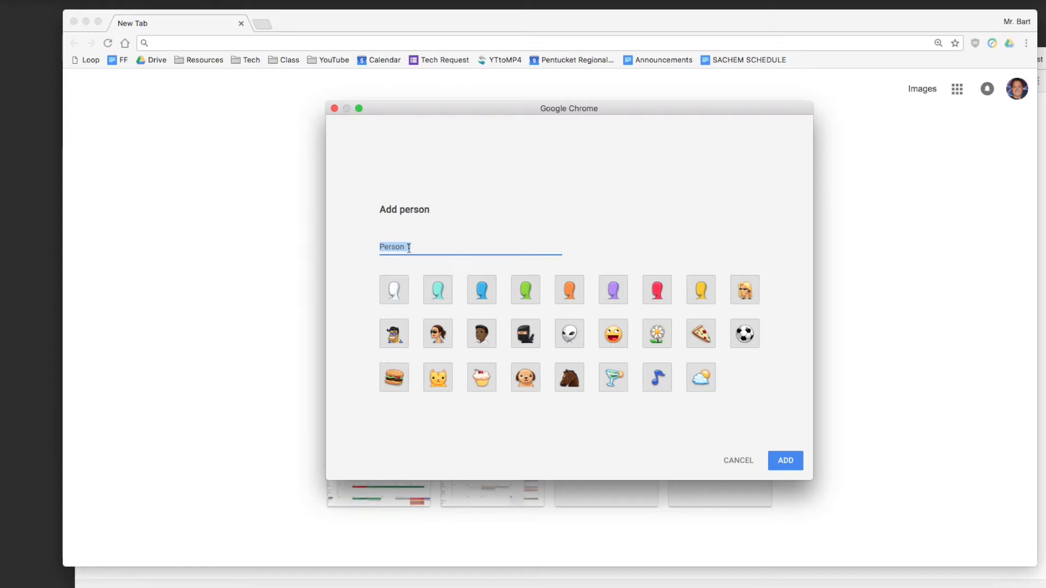
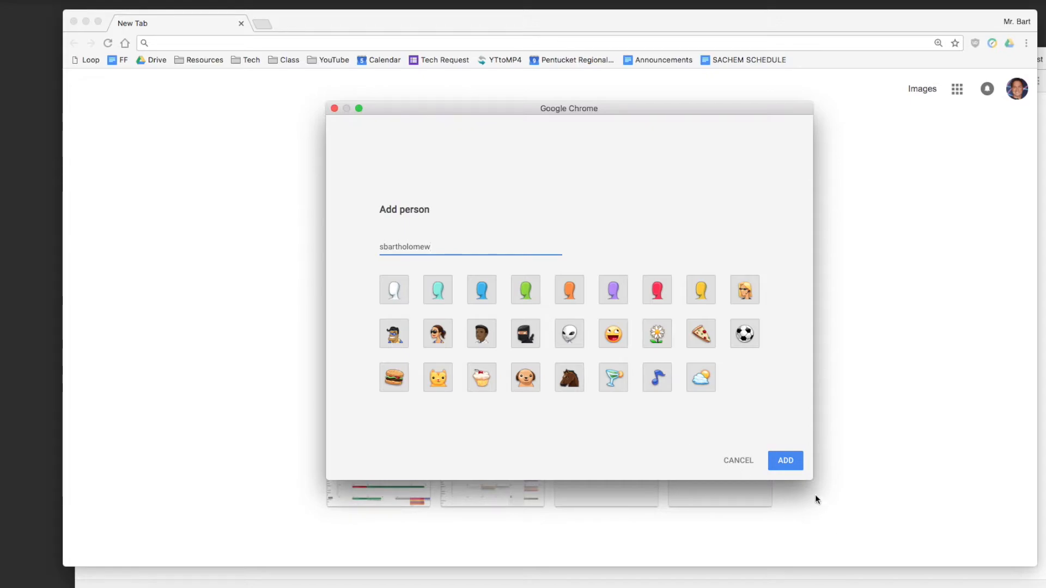
click(785, 460)
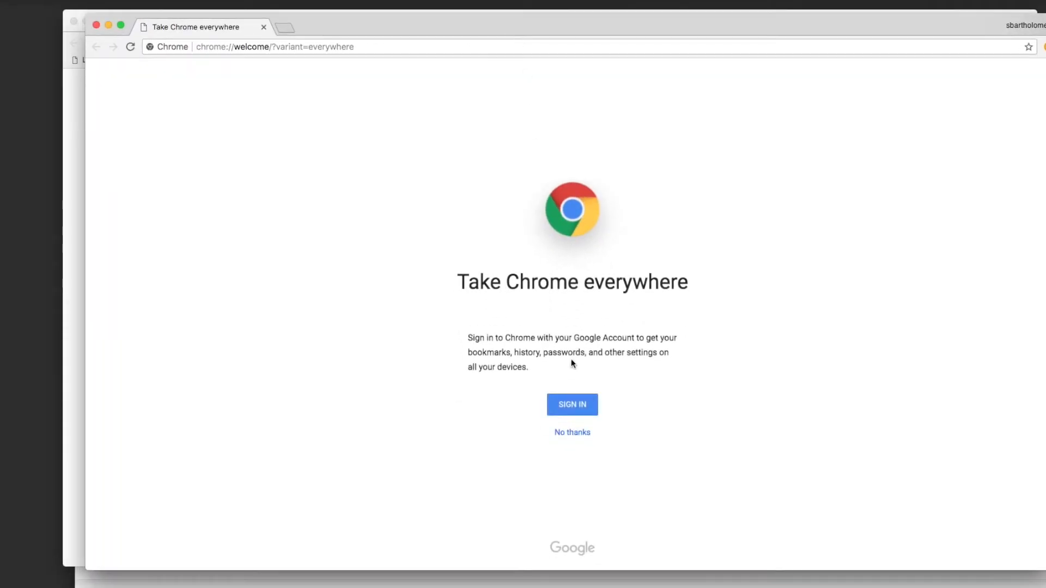
mouse_move(572, 404)
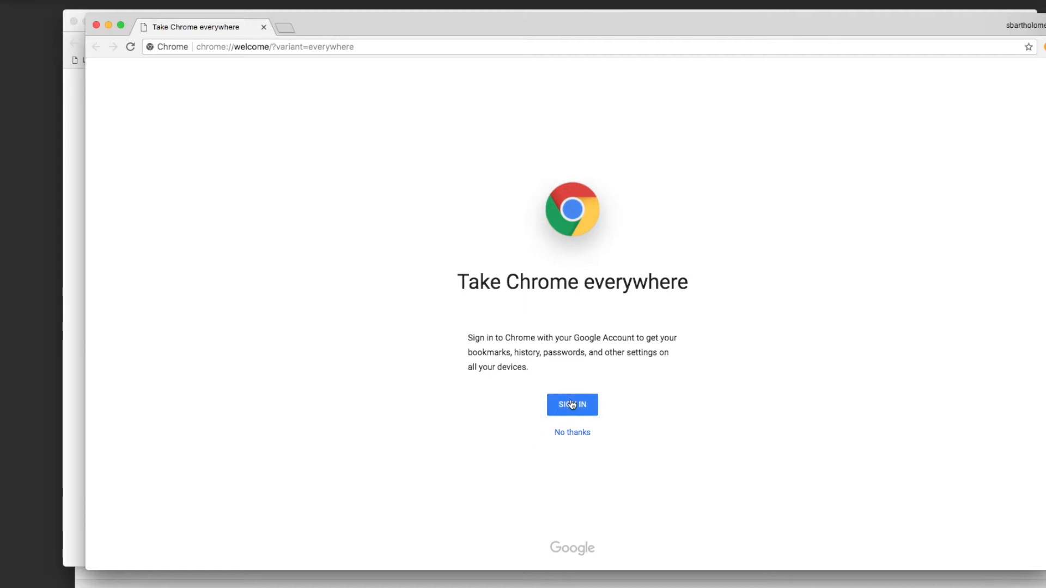
click(571, 404)
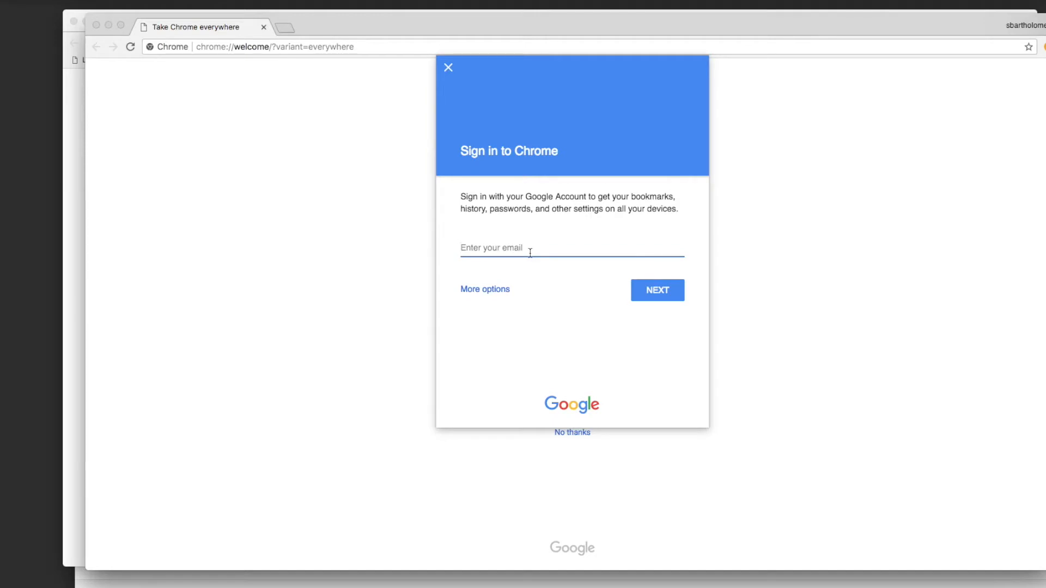
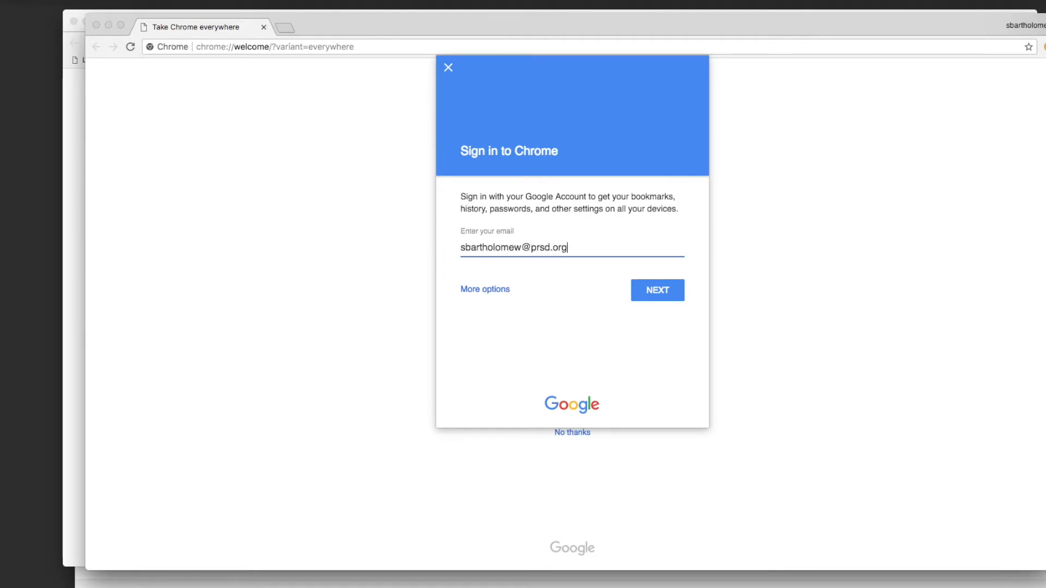
click(655, 290)
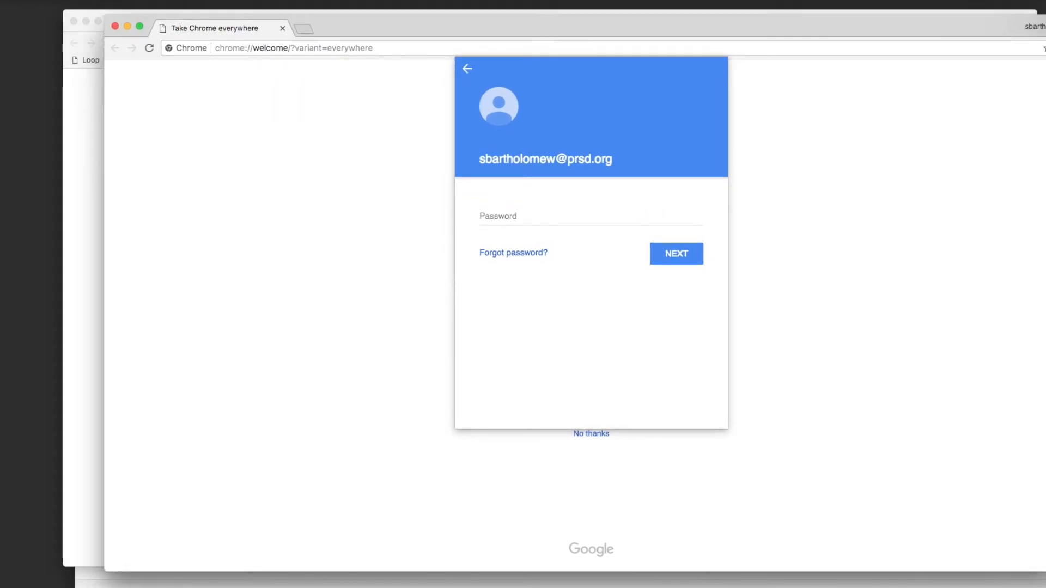
mouse_move(915, 107)
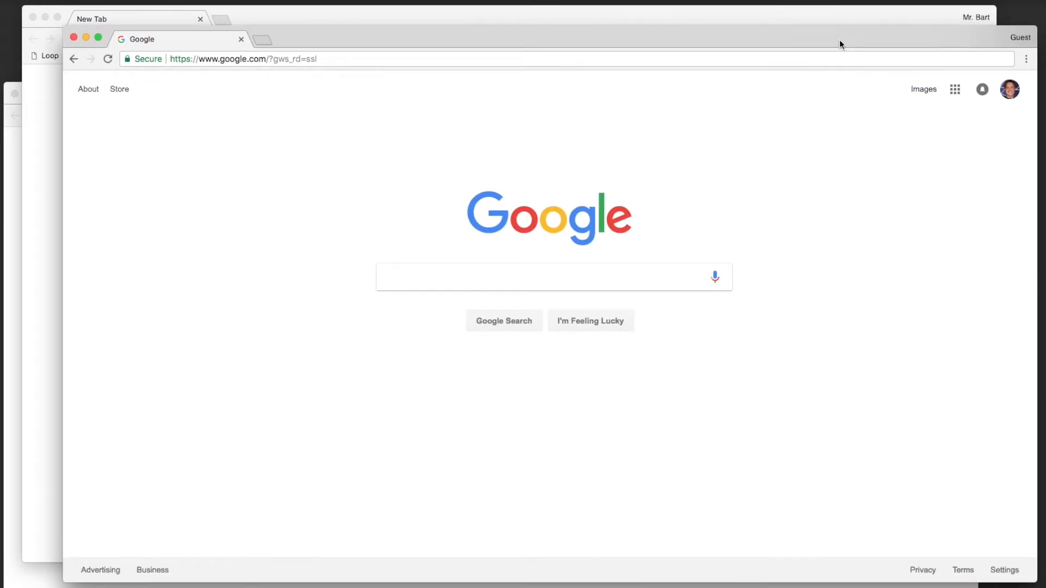
mouse_move(944, 202)
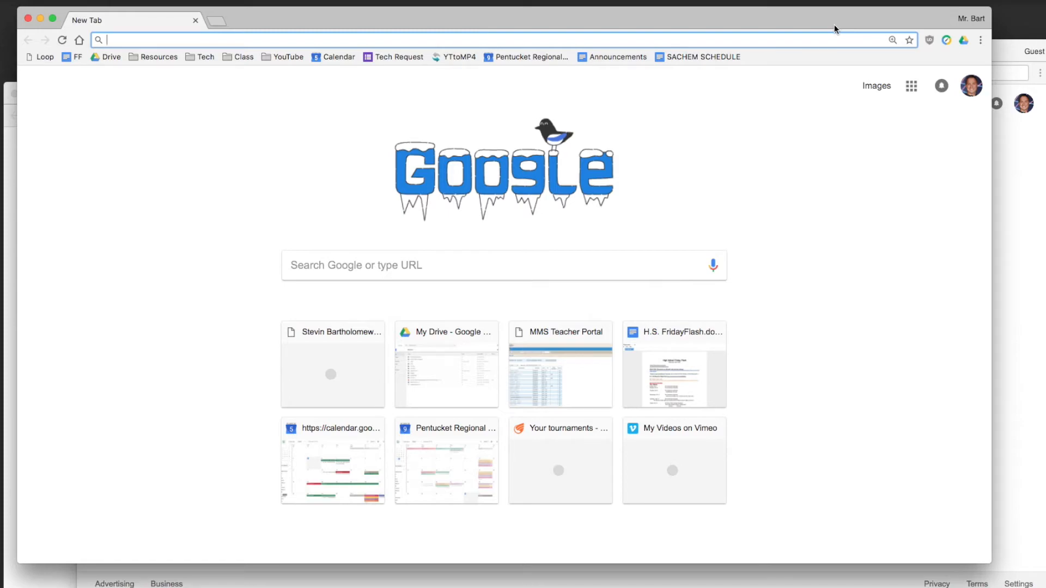
mouse_move(933, 25)
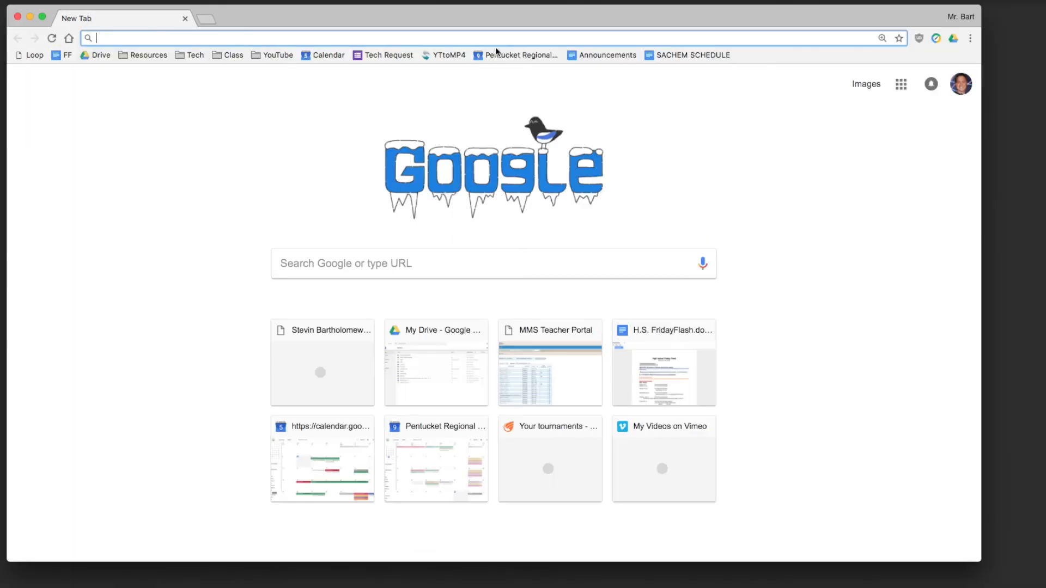
mouse_move(909, 25)
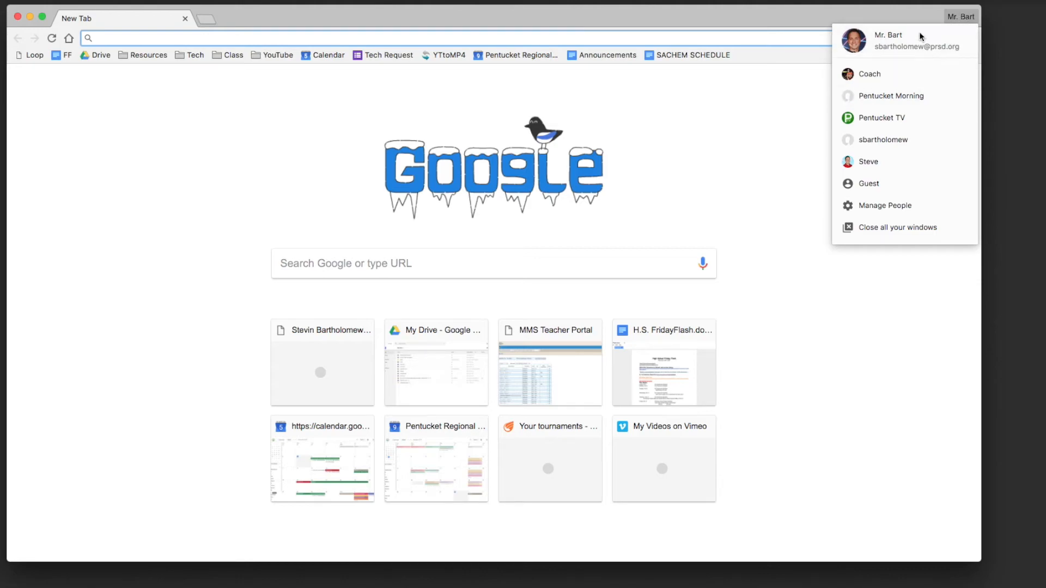
mouse_move(897, 123)
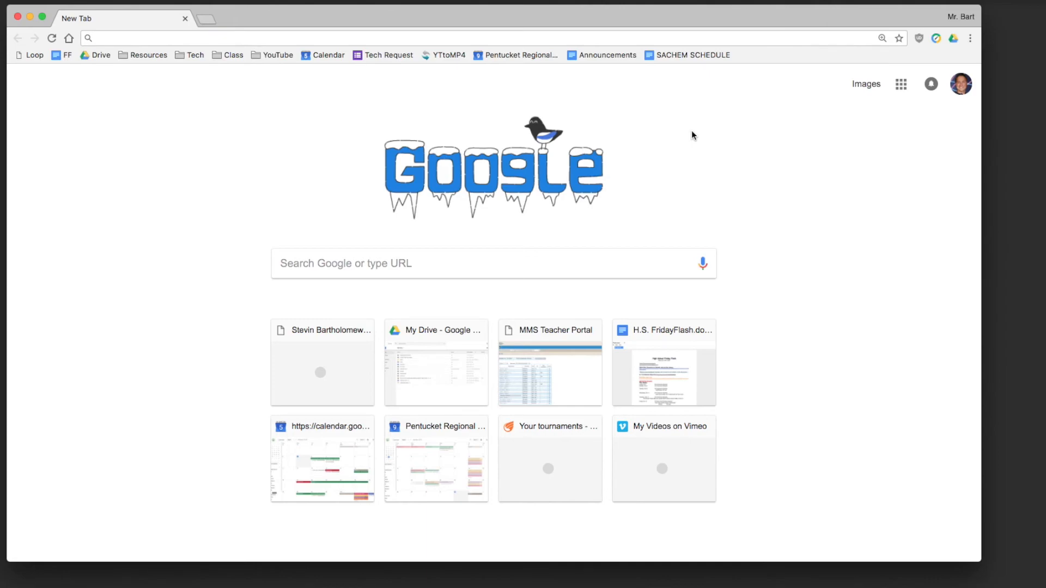
mouse_move(885, 149)
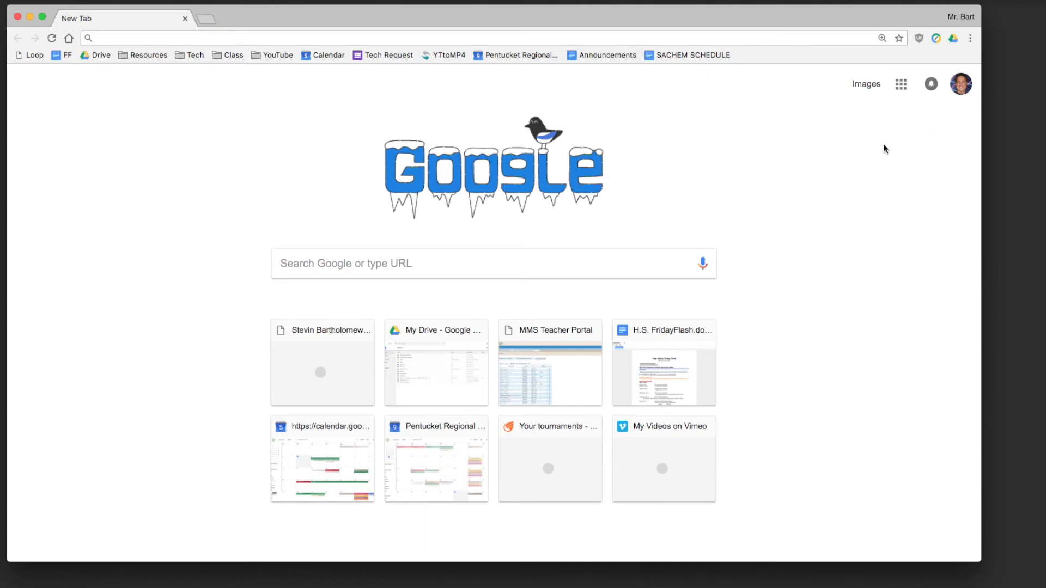
mouse_move(960, 84)
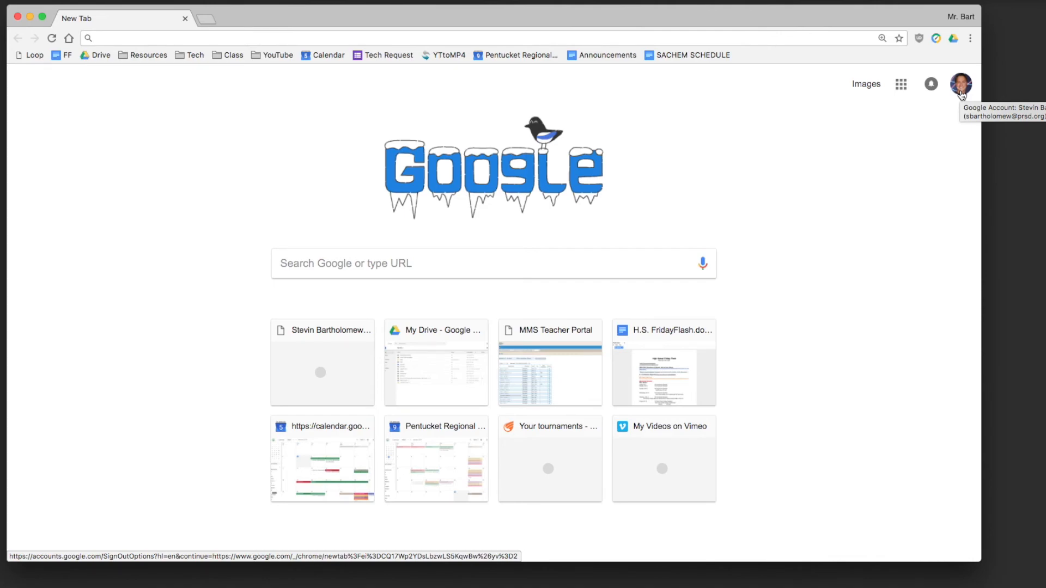
mouse_move(957, 16)
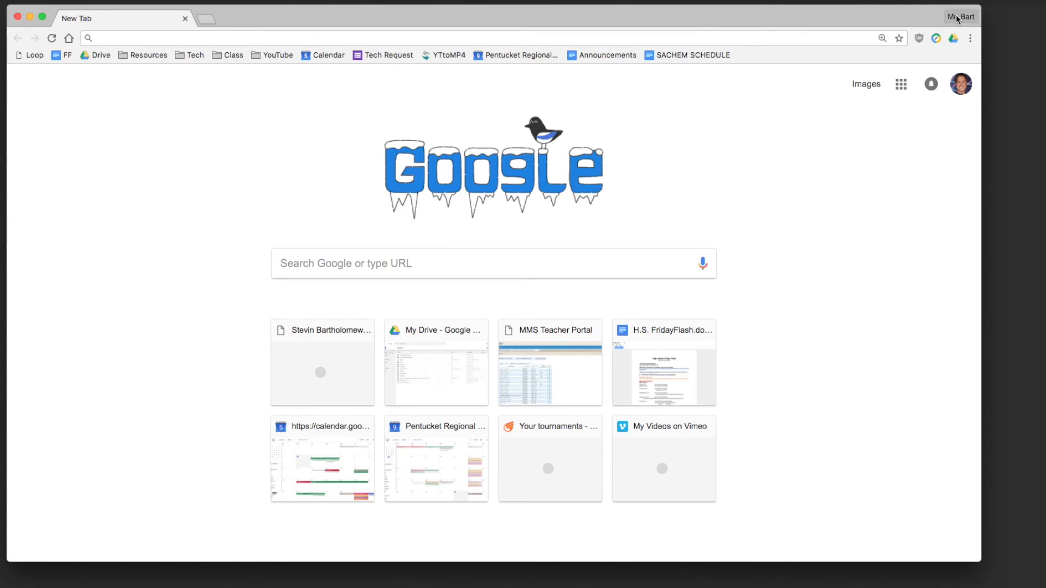